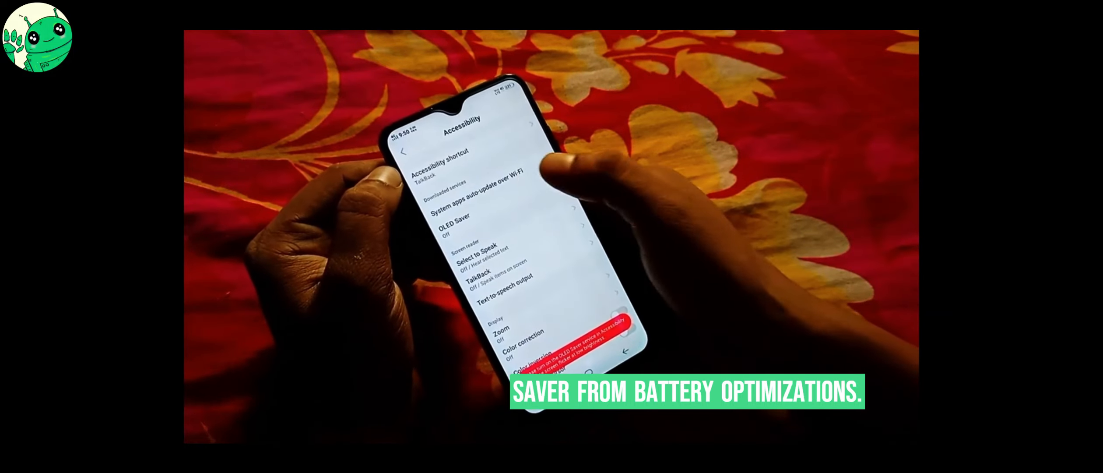
Open the OLED Saver page under Downloaded services in Accessibility settings
click(456, 220)
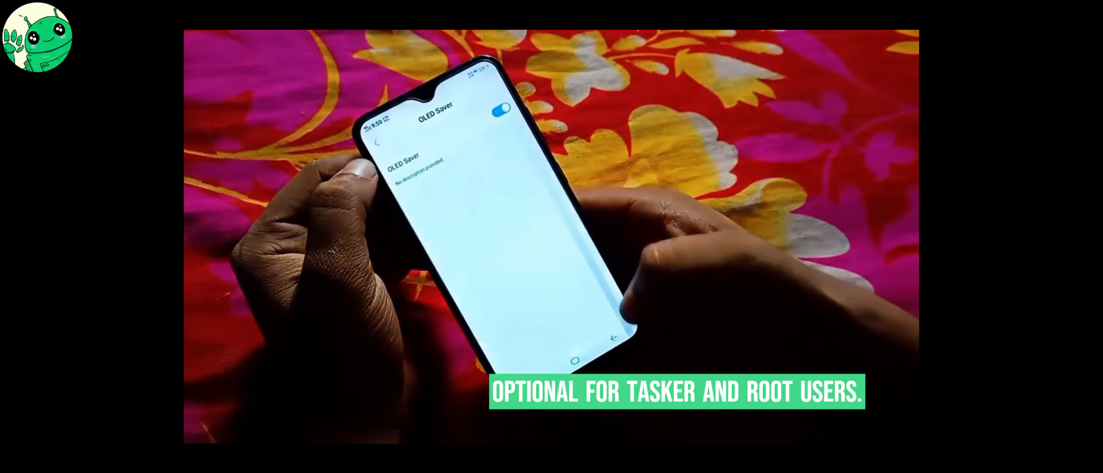